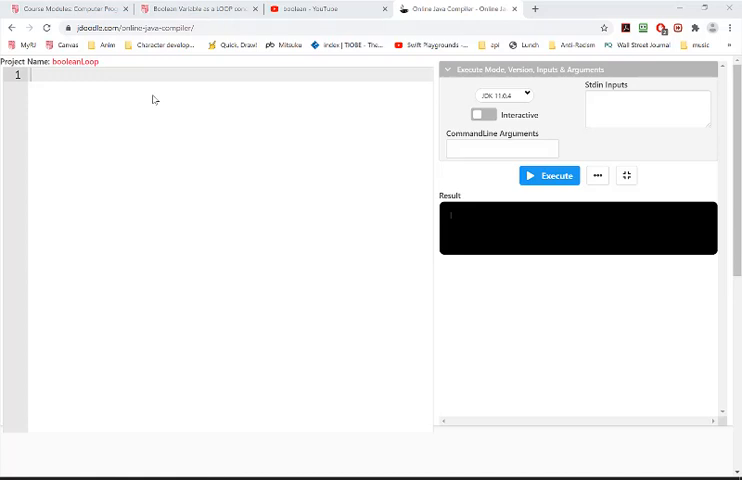
Step: Add the import java.util.Scanner; statement
text(import)
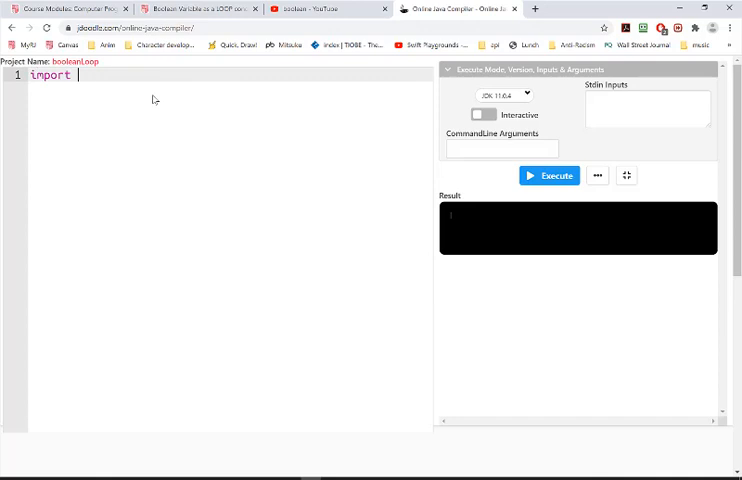
text(java.util)
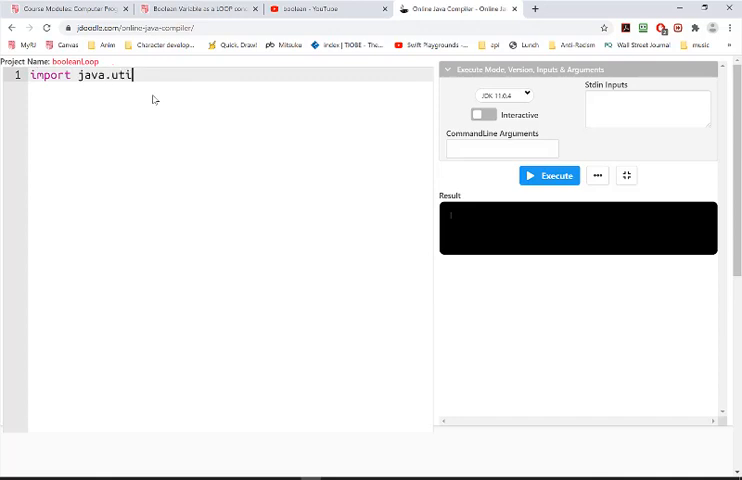
text(l.Scanner)
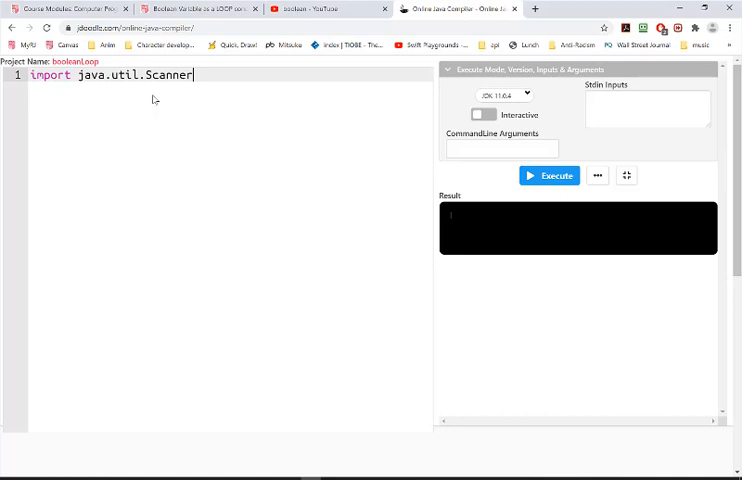
text(;)
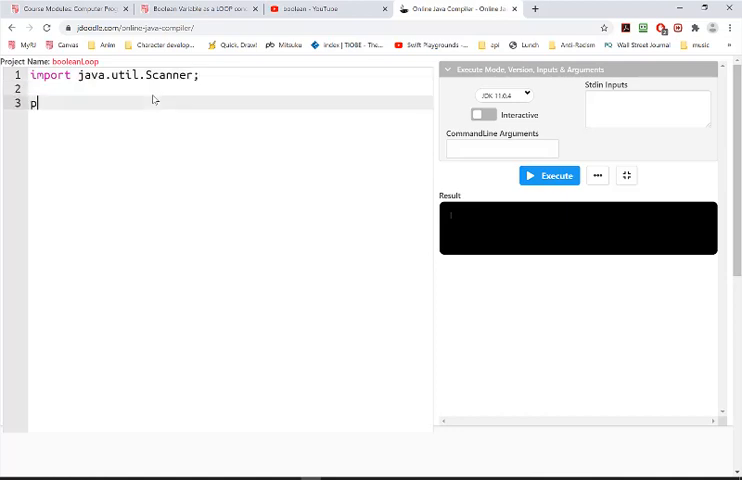
Step: Declare public class loopWithBoolean with an empty public static void main(String [] args) method
text(ublic class)
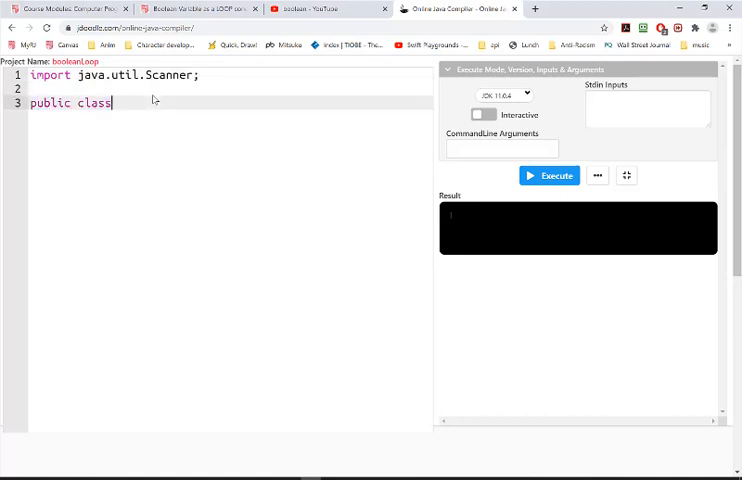
text(loop)
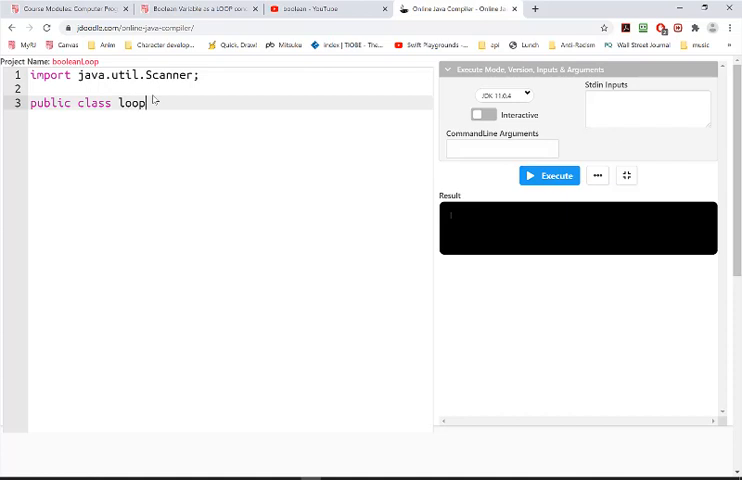
text(WithBoolea)
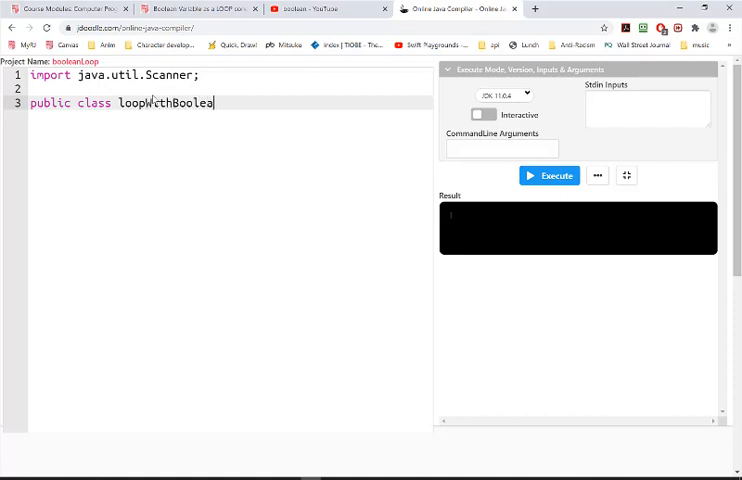
text({)
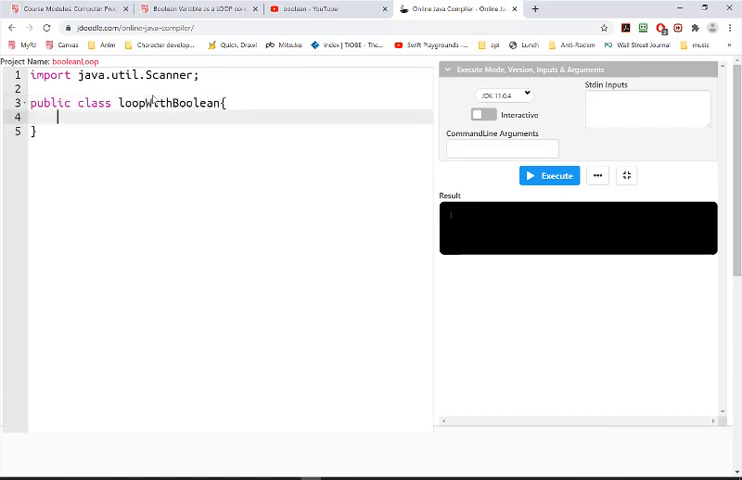
text(public static)
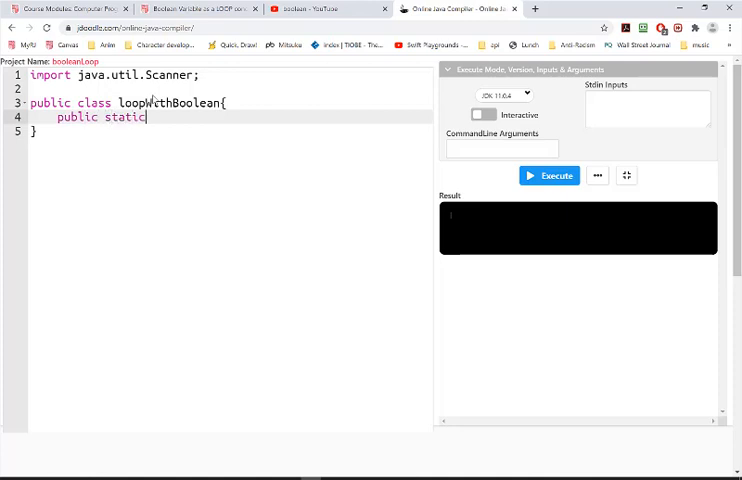
text(void main())
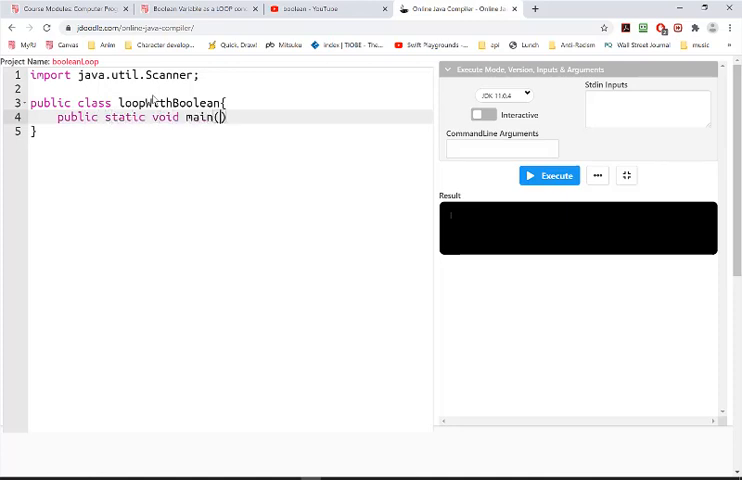
text(String [])
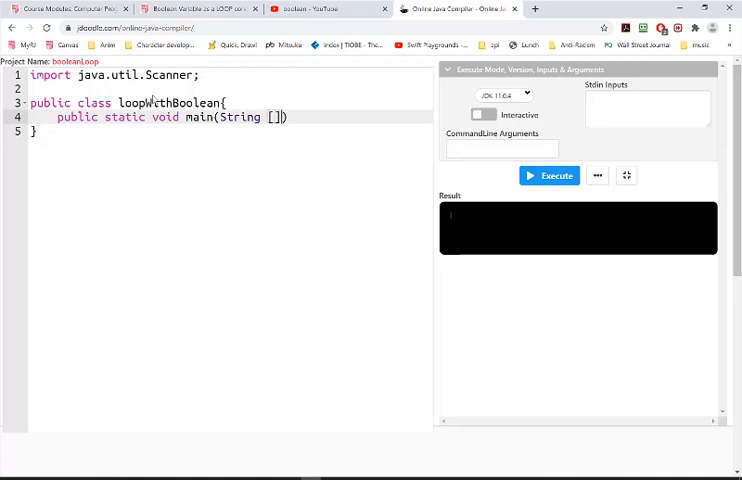
text(args)
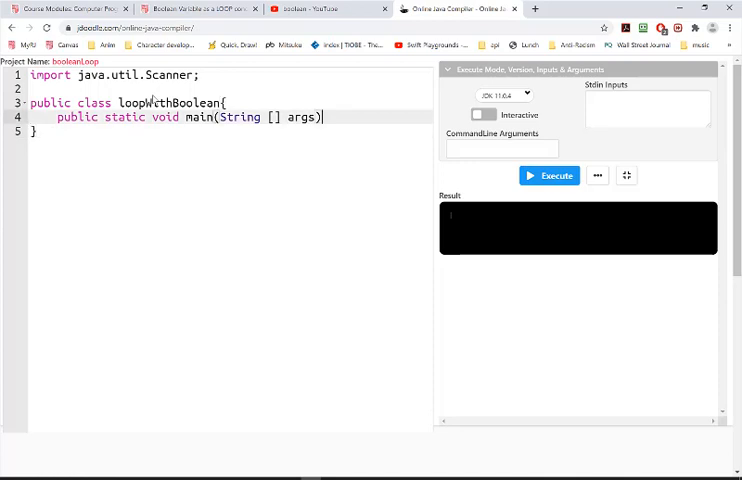
text({)
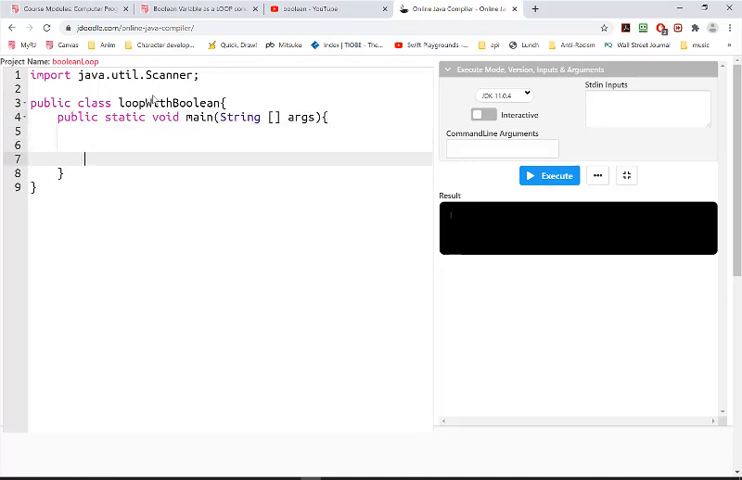
Step: Create Scanner i = new Scanner(System.in) inside main
key(enter)
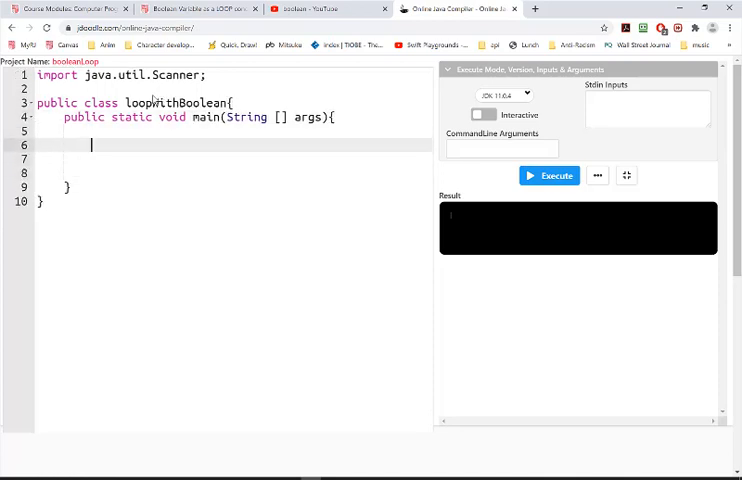
text(S)
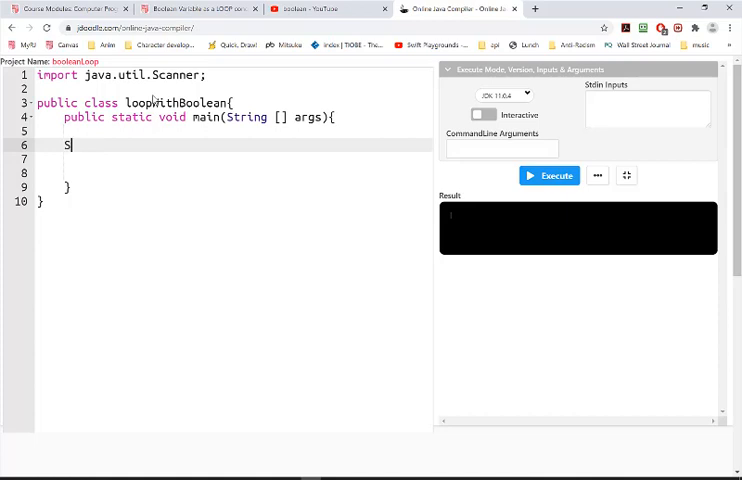
text(canner i)
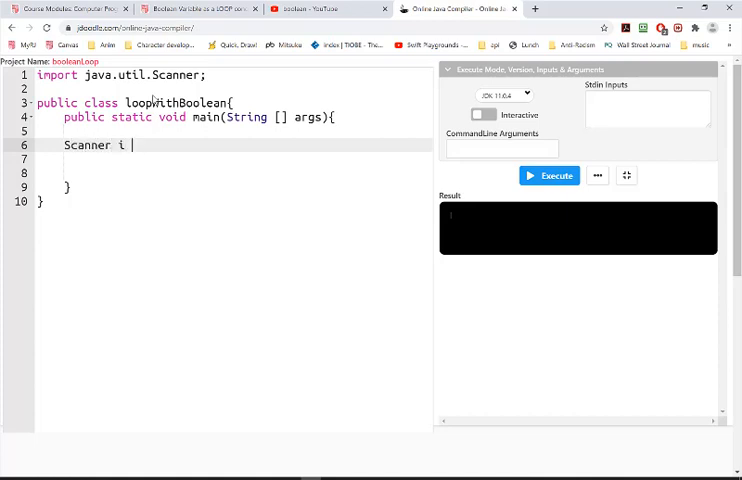
text(= new)
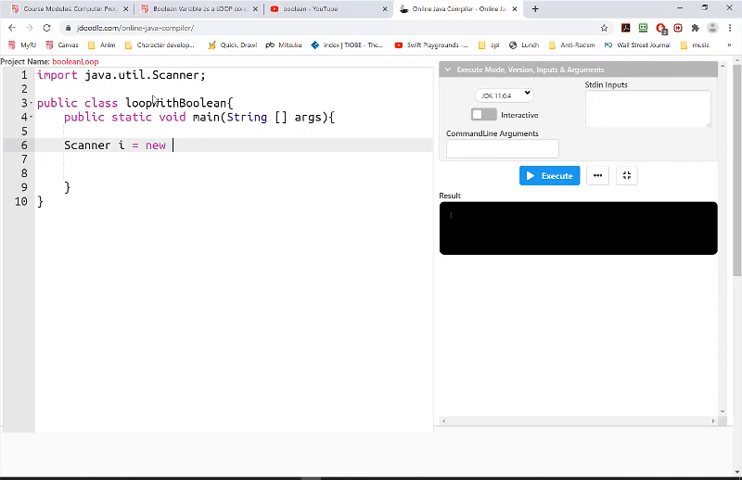
text(Scanner())
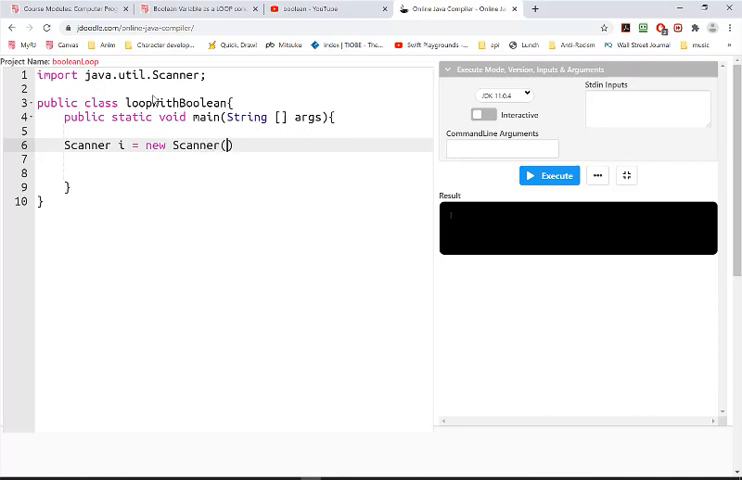
text(System.in)
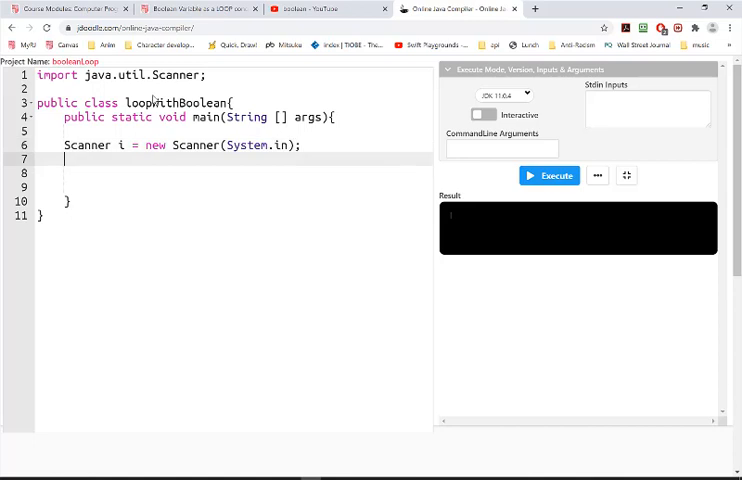
Step: Declare boolean continueLooping = true on the next line
text(boo)
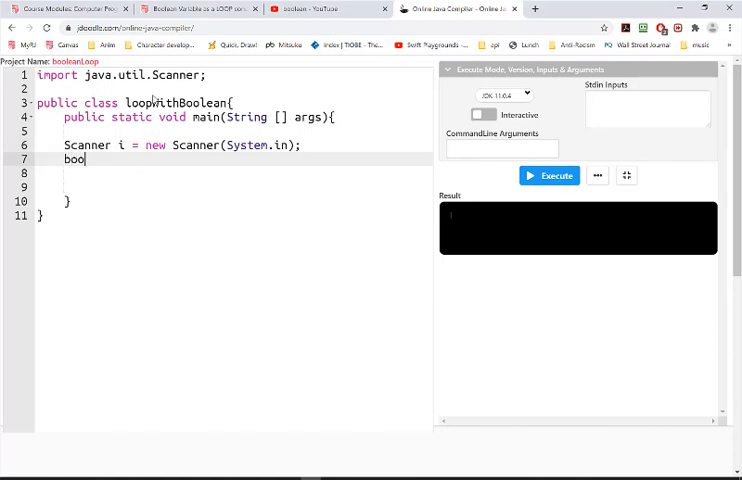
text(lean)
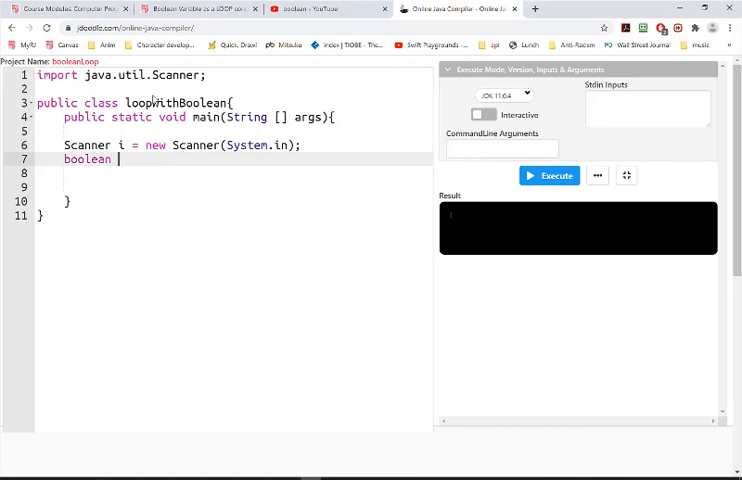
text(conti)
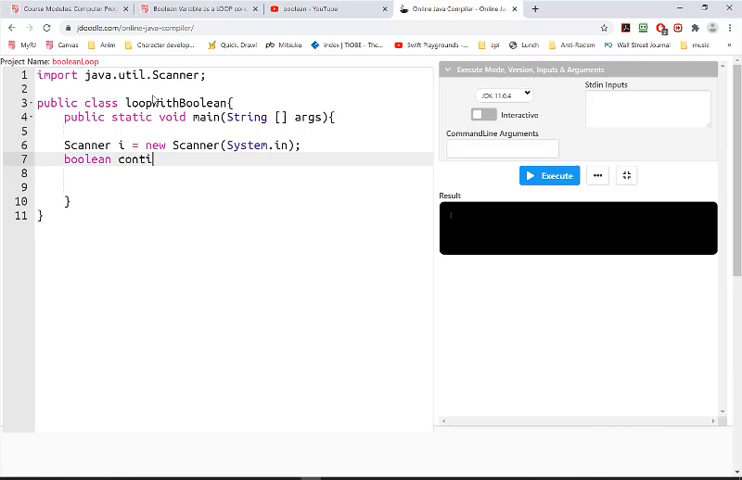
text(nu)
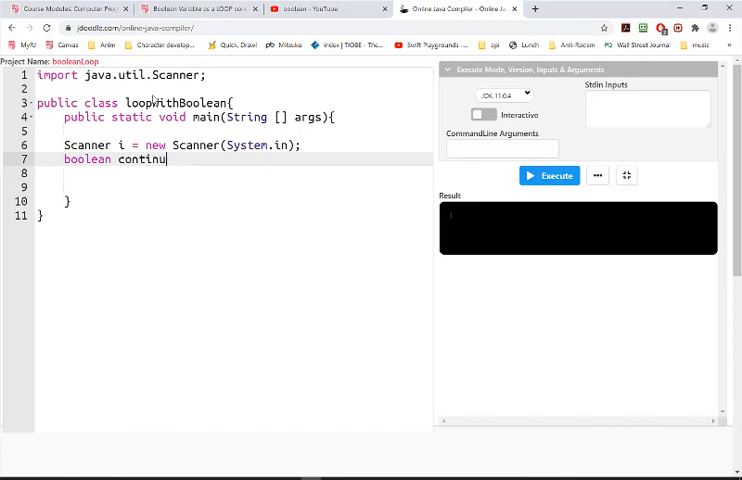
text(eLooping = true;)
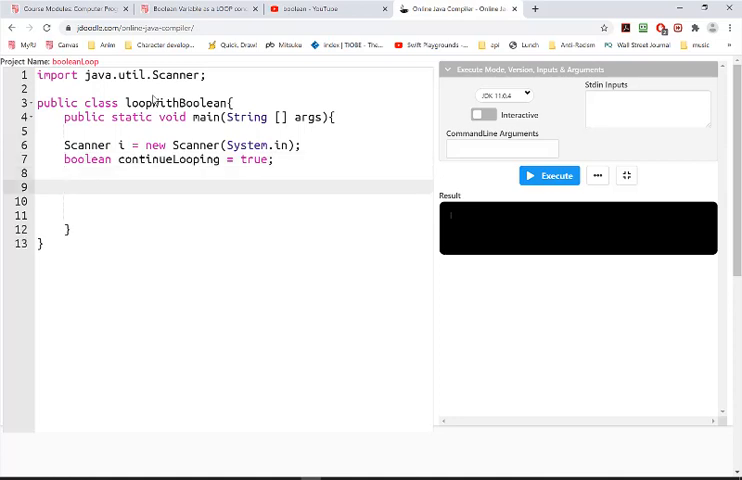
Step: Add a while(continueLooping) loop with an //end loop comment
text(while())
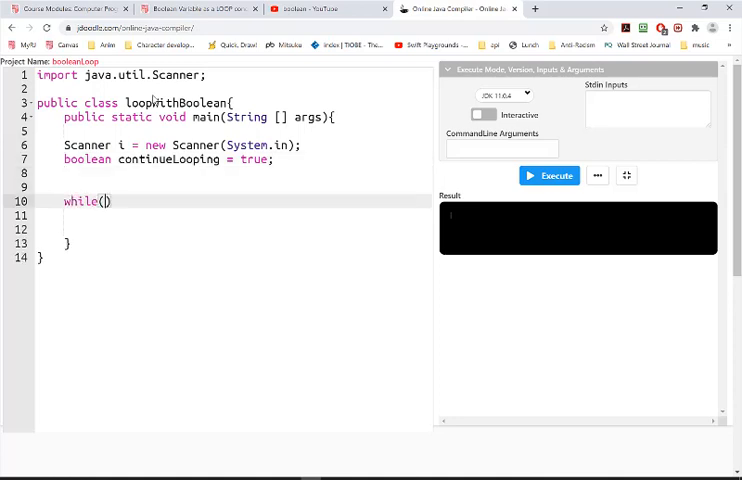
text(continueLooping == t)
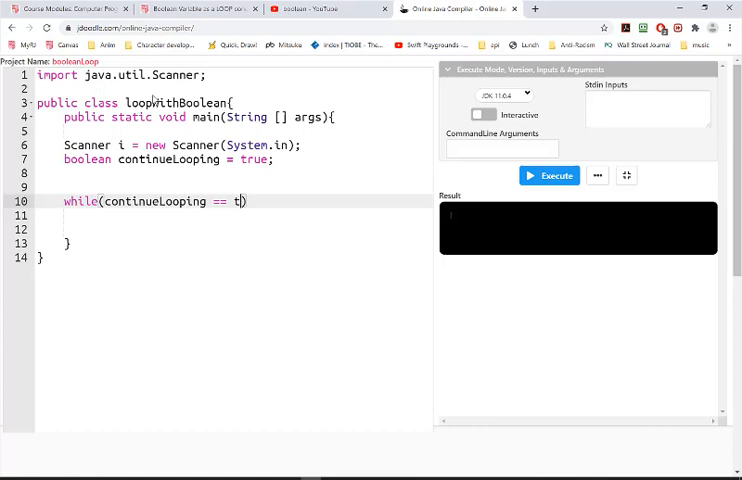
text(rue))
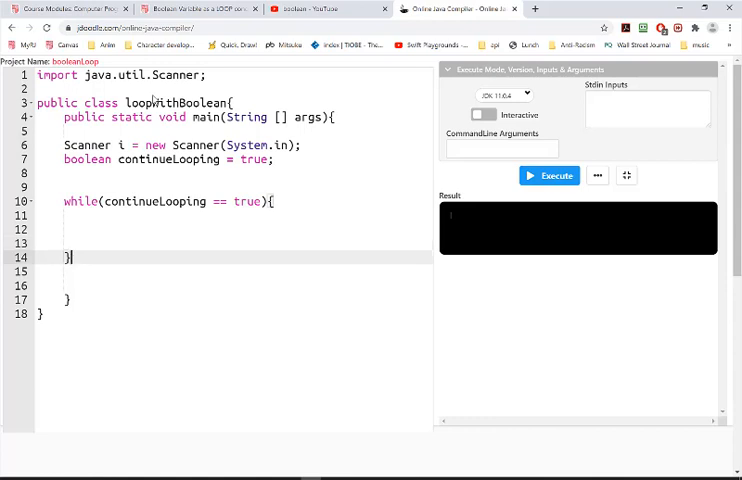
text(//end loop)
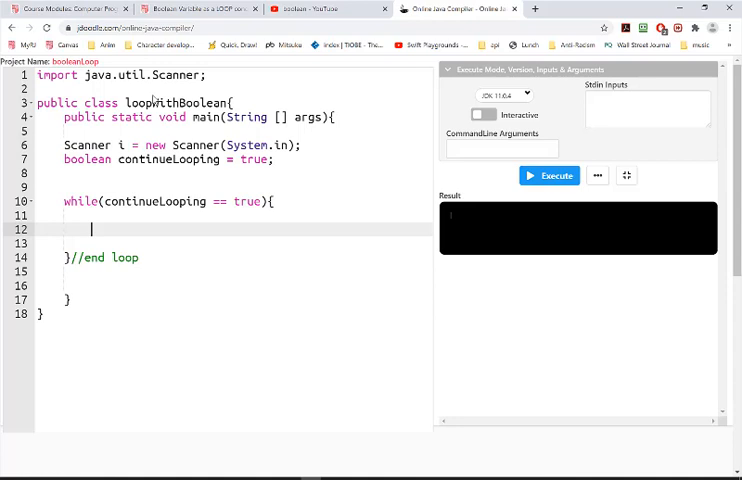
Step: Print the "Enter the password" prompt inside the loop
text(System.out)
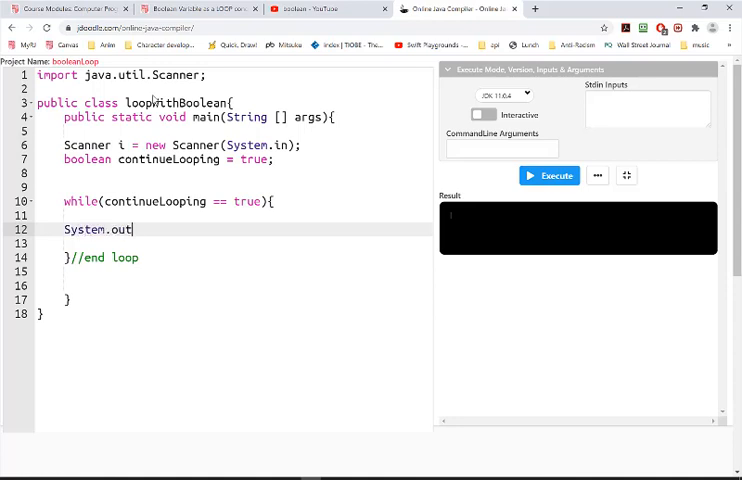
text(.println)
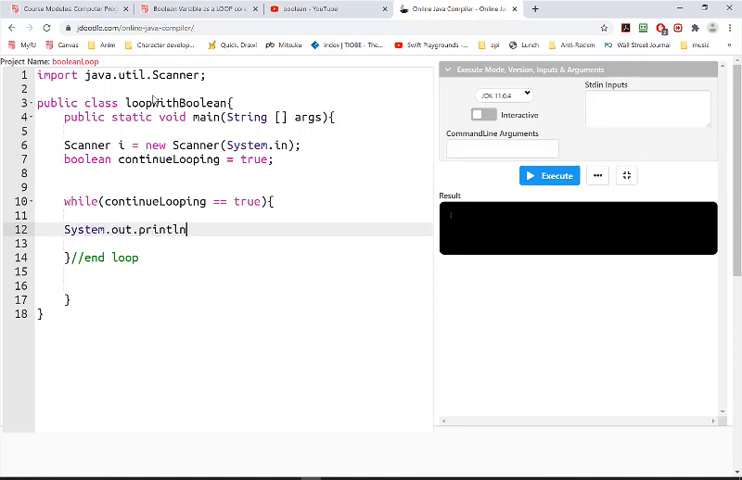
text((""))
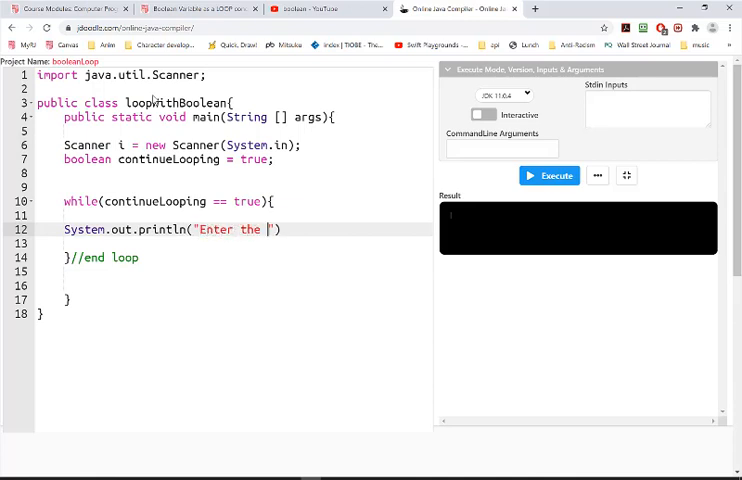
text(password)
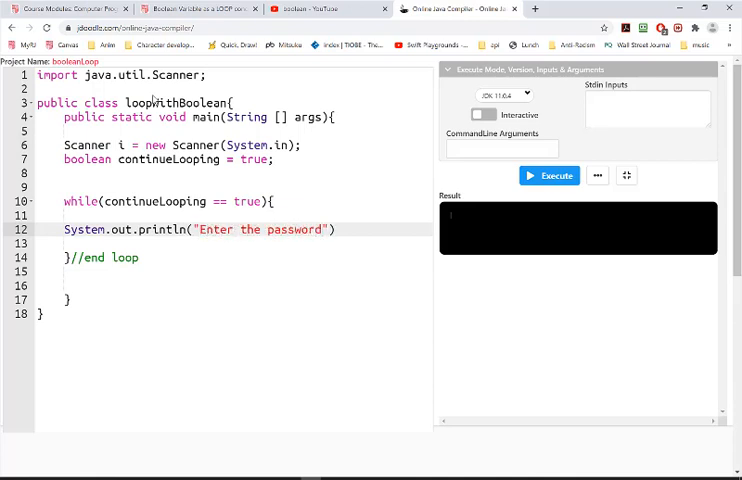
text();)
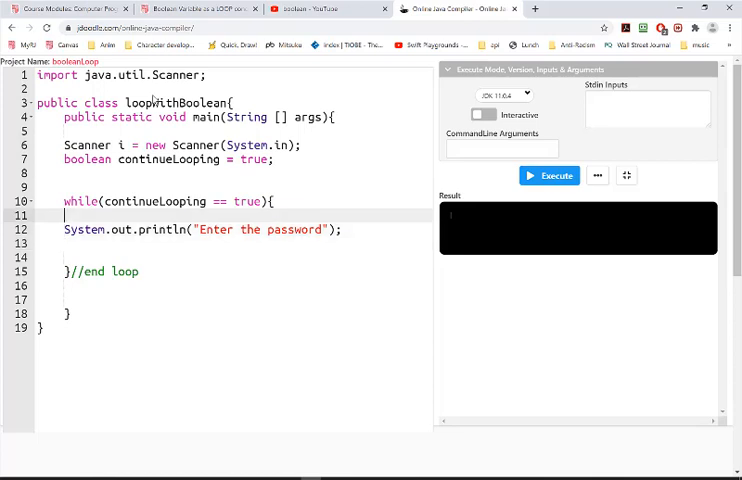
Step: Declare int pswd = 0 and read it with pswd = i.nextInt()
text(i)
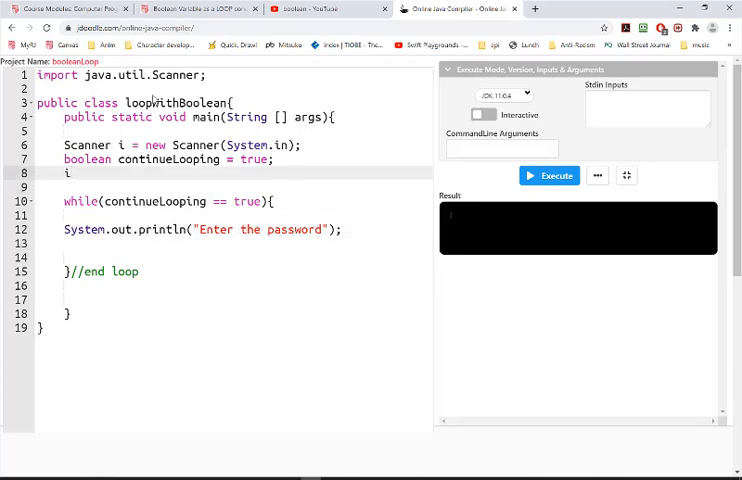
text(nt pswd)
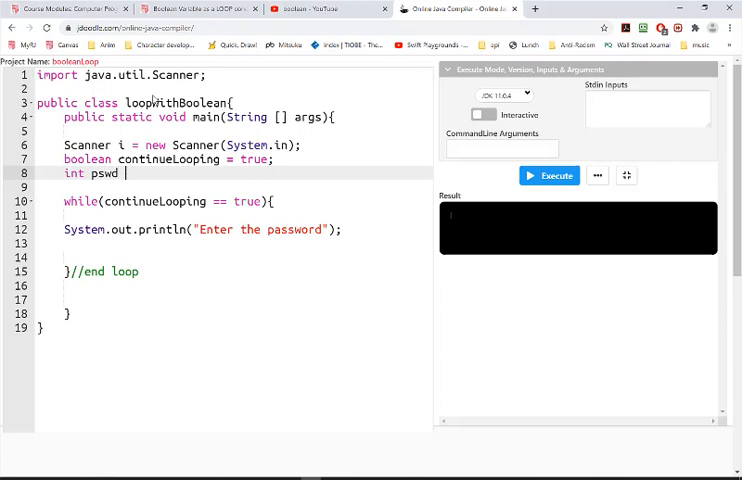
text(= 0;)
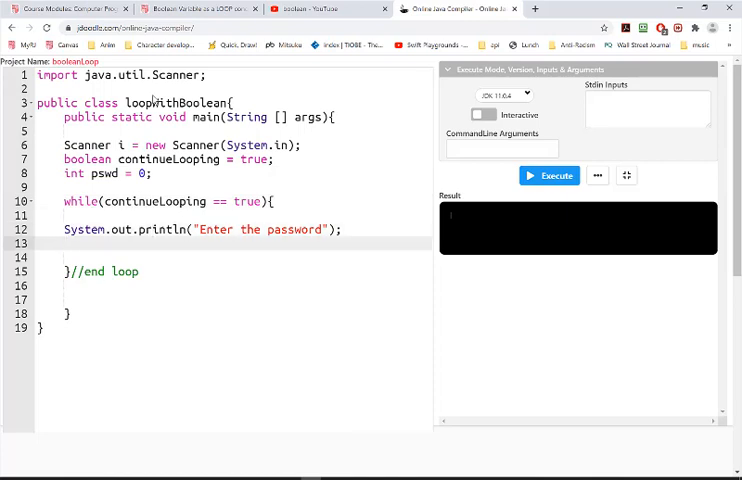
text(pswd)
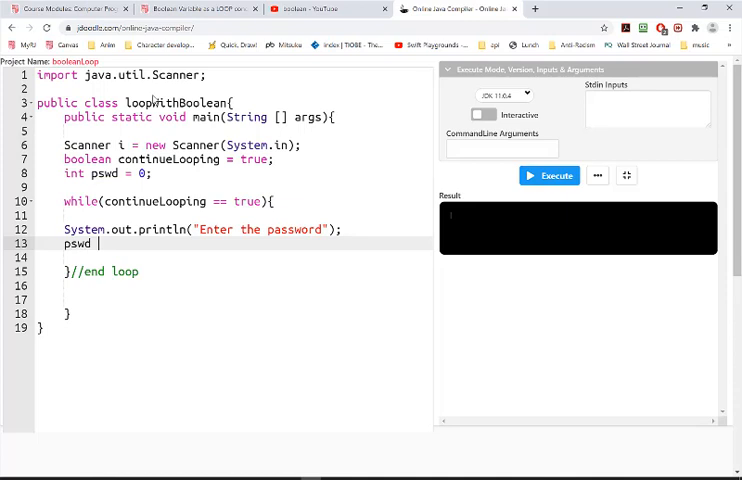
text(= i.nextInt)
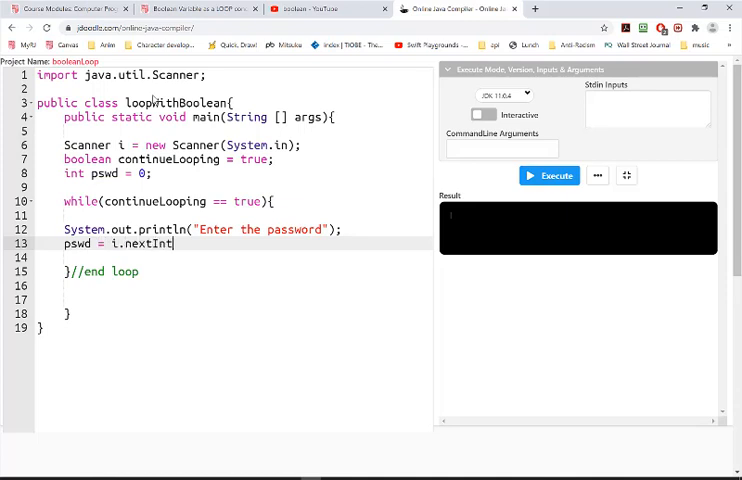
text(())
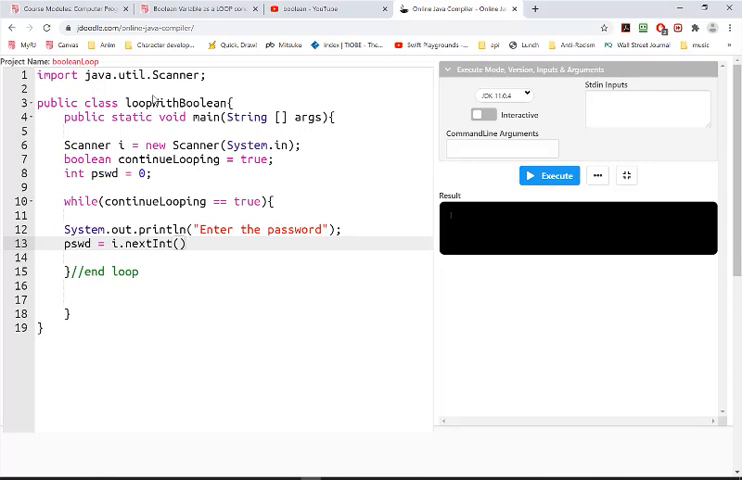
key(enter)
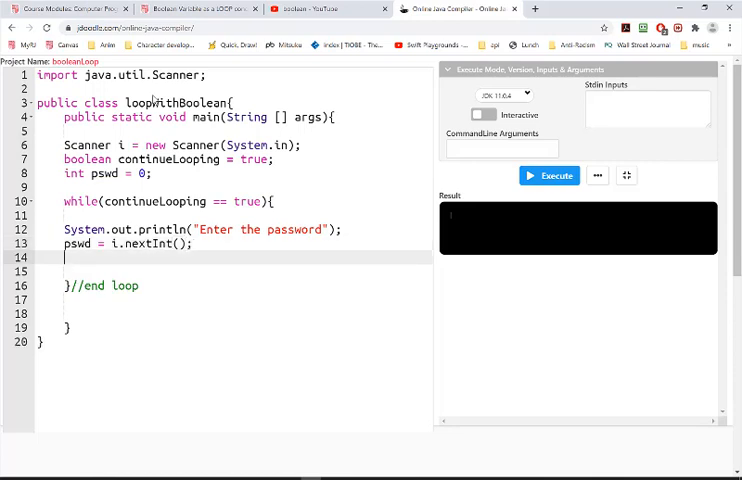
key(enter)
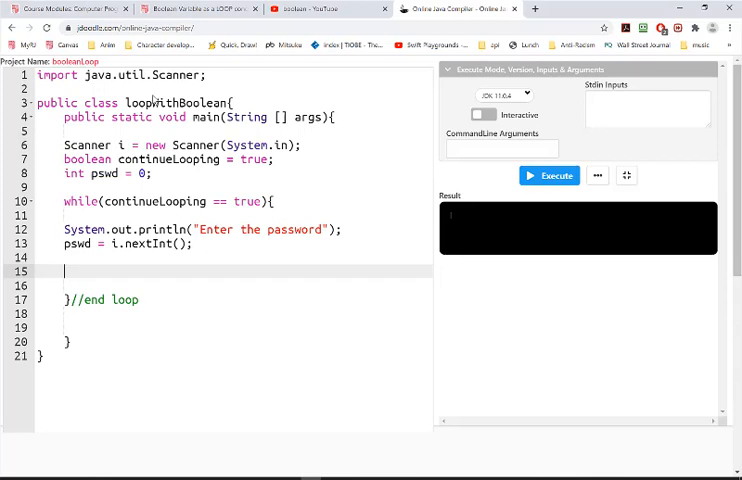
text(if)
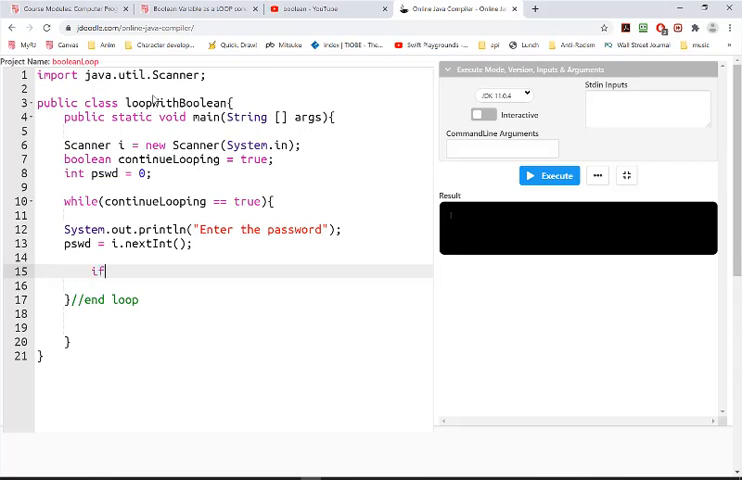
text(())
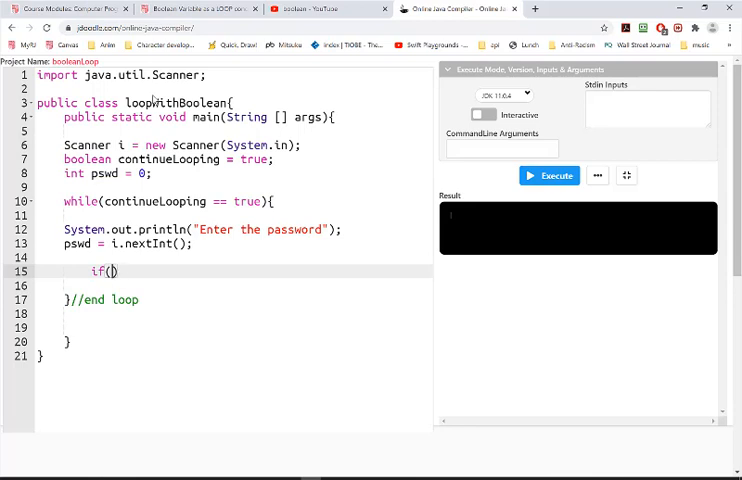
text(pswd)
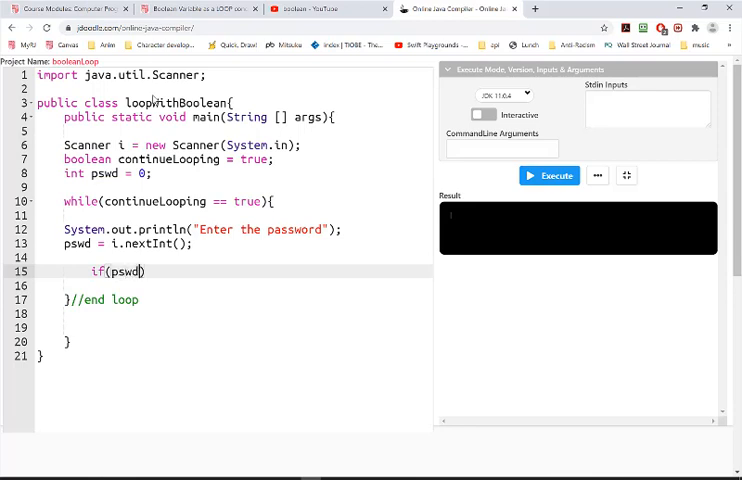
text(==)
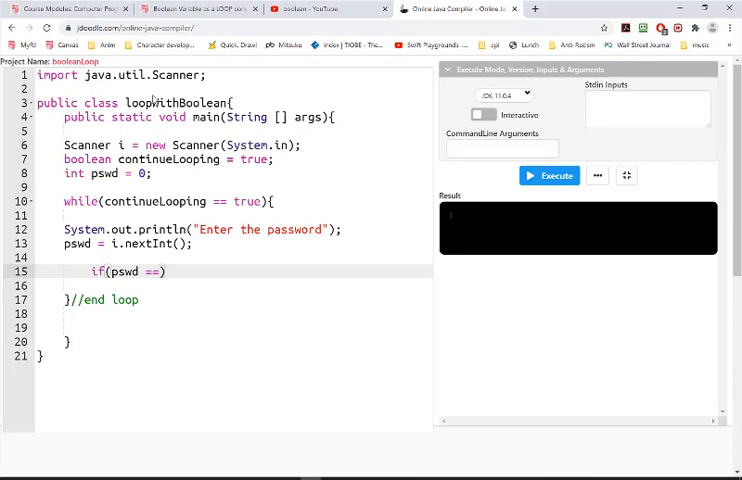
text(1234)
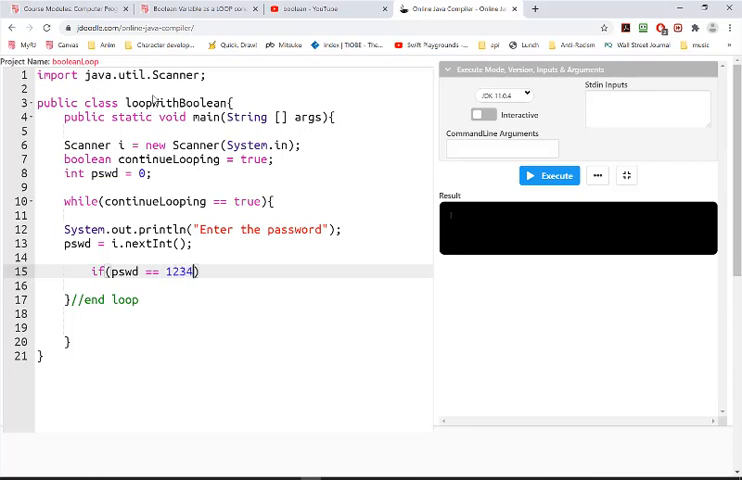
text(5)
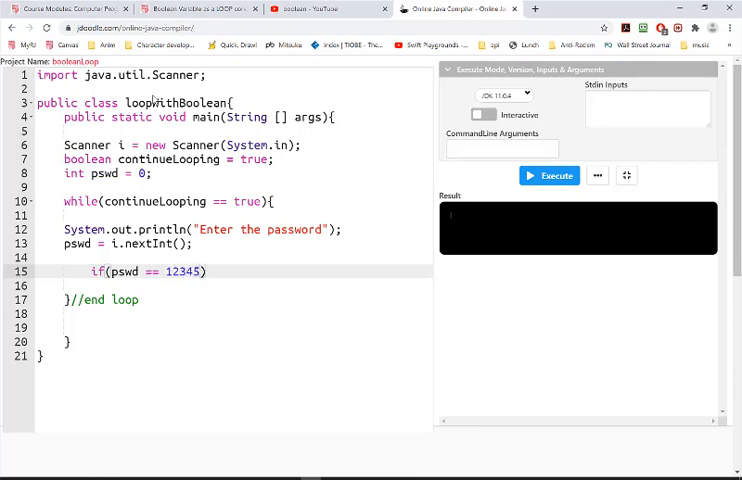
text({)
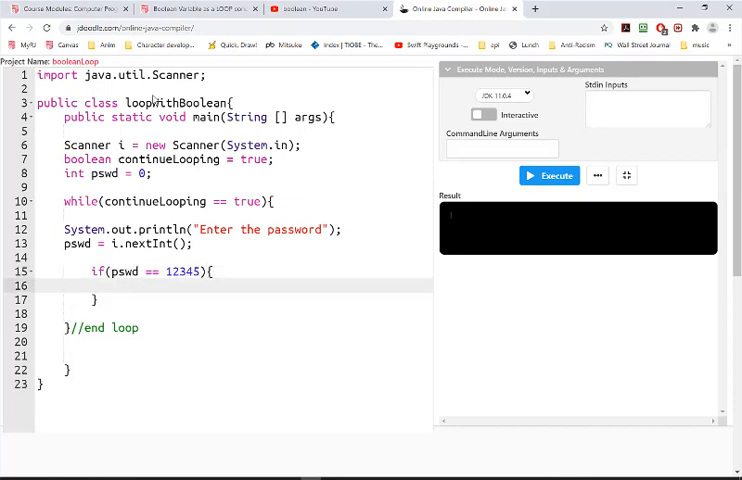
Step: Set continueLooping to false in the if block with a //sets boolean false comment
text(continue)
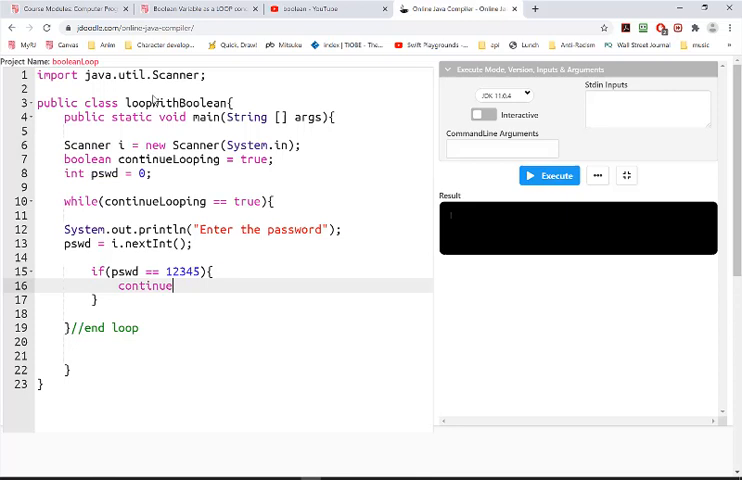
text(L)
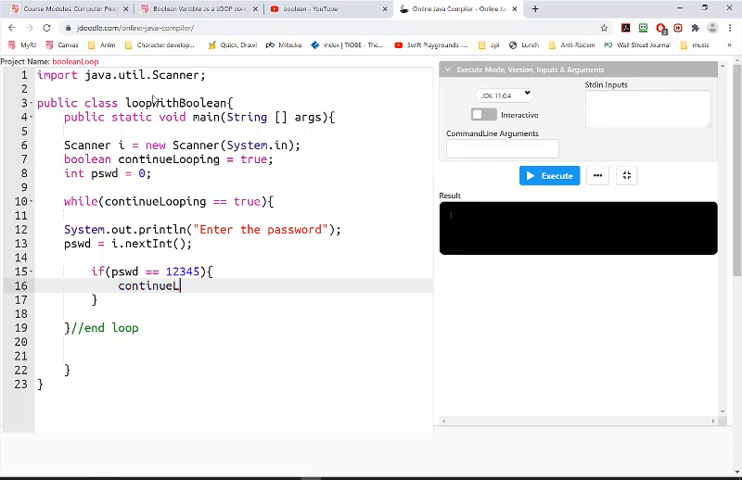
text(oo)
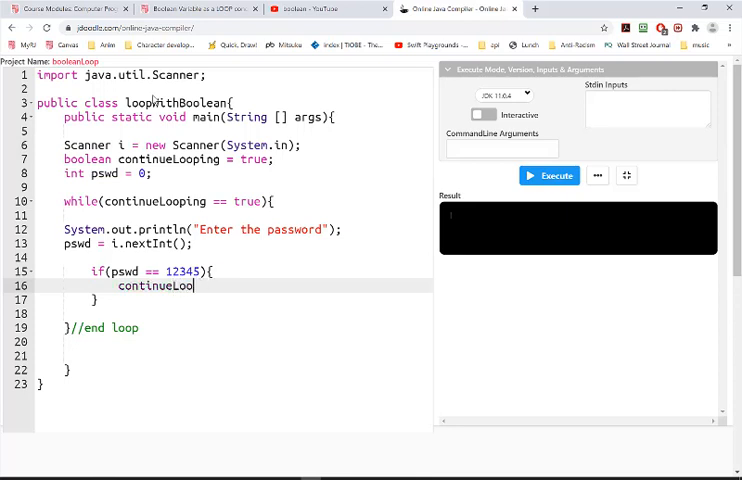
text(ping ==)
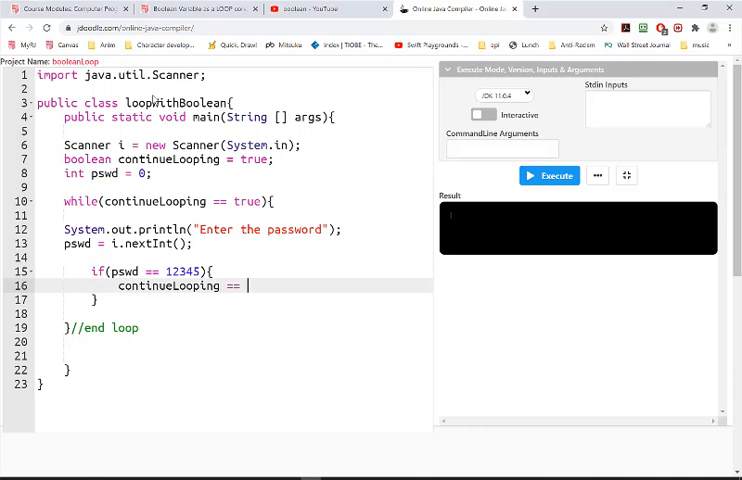
text(false;)
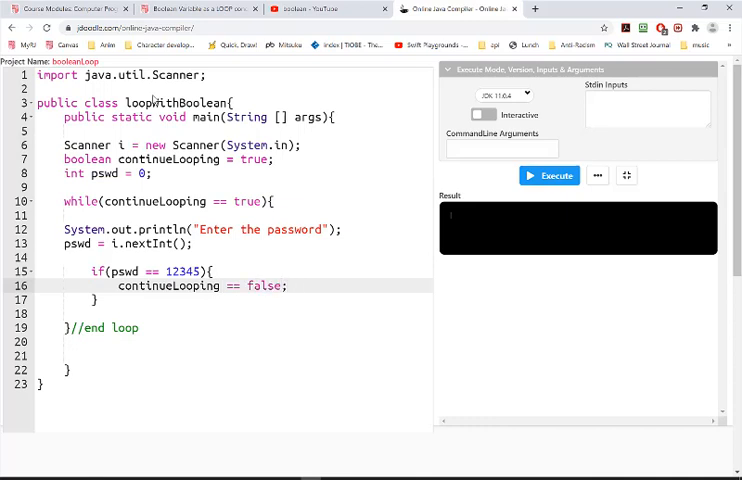
text(;//sets boolean fa)
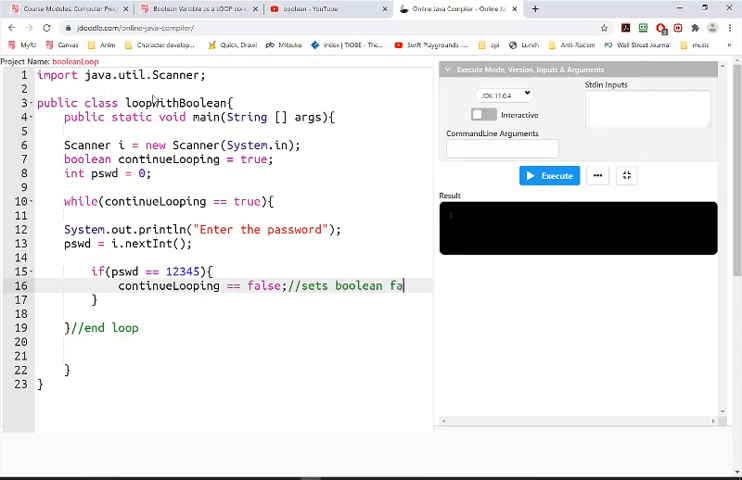
text(lse)
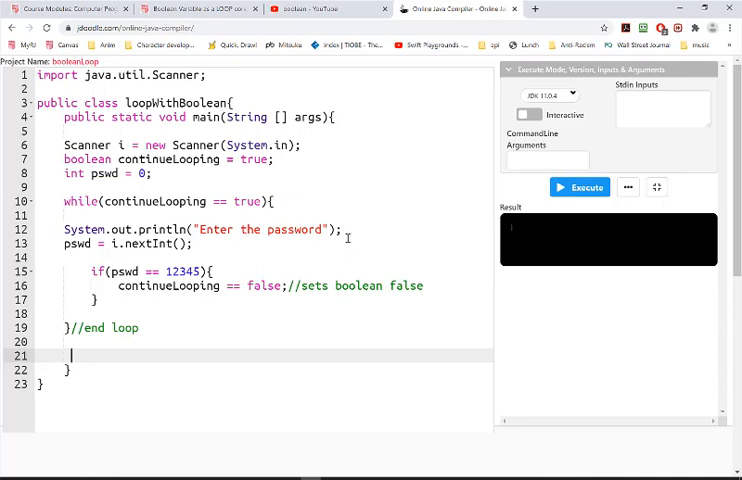
Step: Change the copied println text to 'Access granted' and run the program to test compiling
triple_click(200, 229)
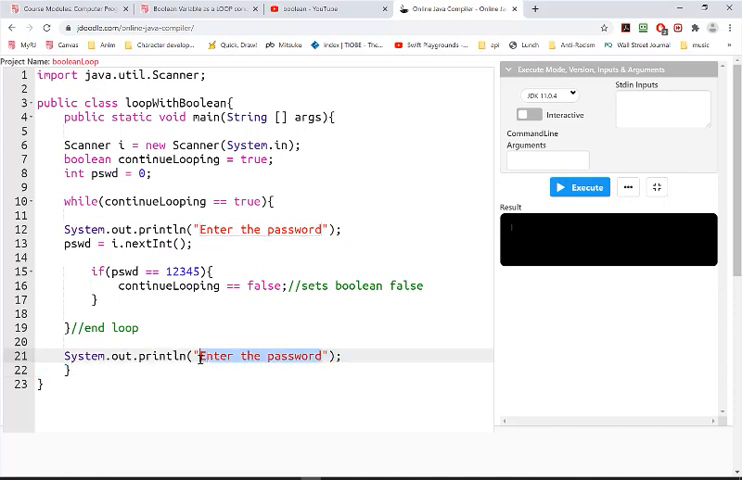
text(Ace)
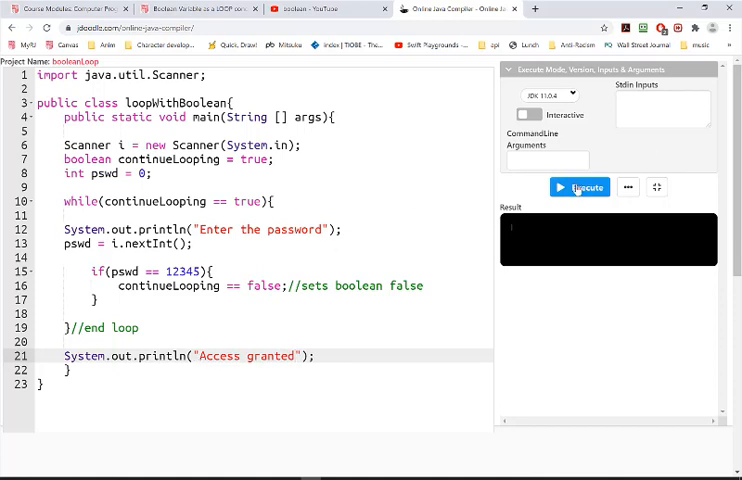
click(580, 187)
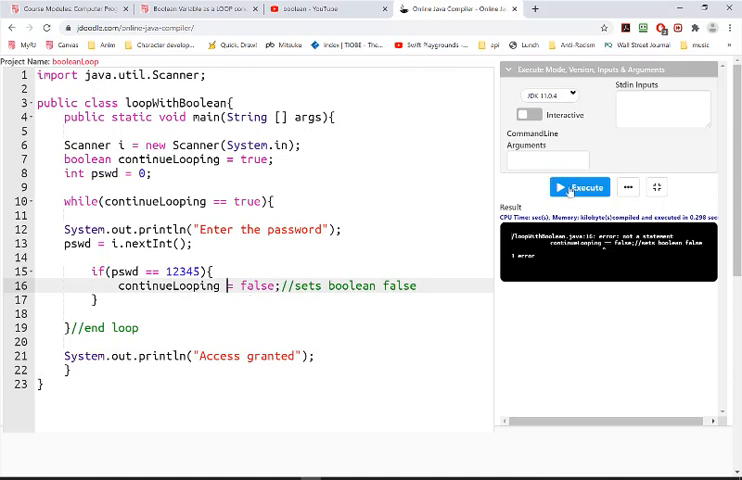
Step: Switch on the Interactive toggle in the Execute Mode panel
click(580, 187)
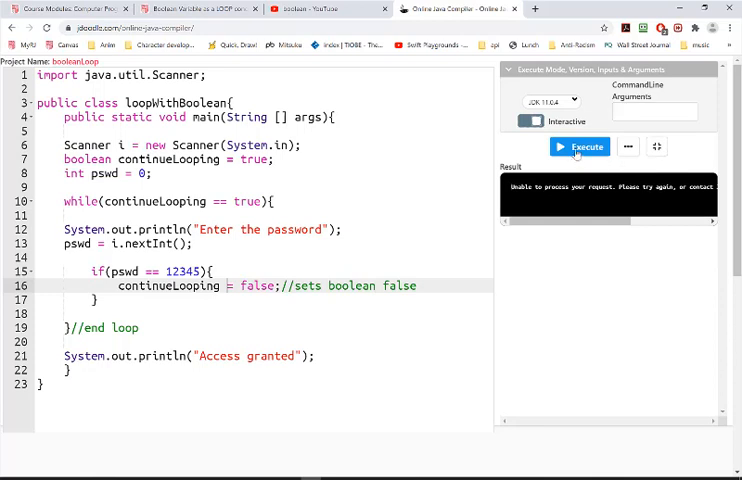
click(580, 147)
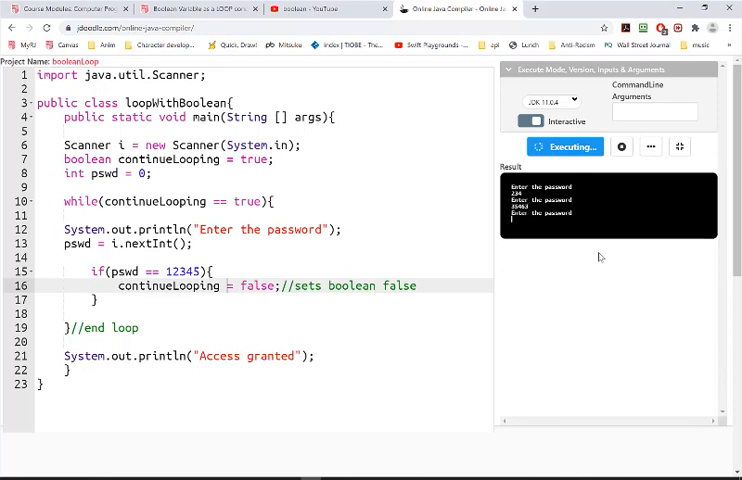
text(12345)
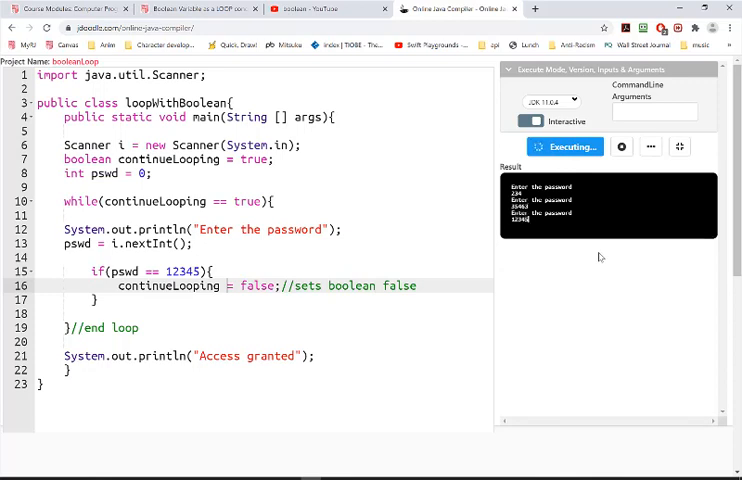